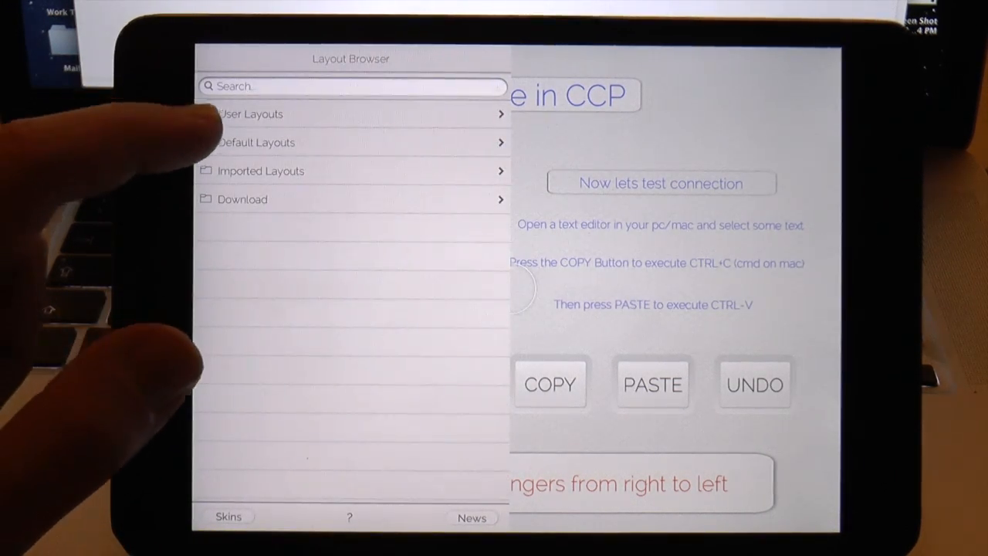
# Create a new user layout named 'Test 4' from the Layout Browser
pyautogui.click(250, 114)
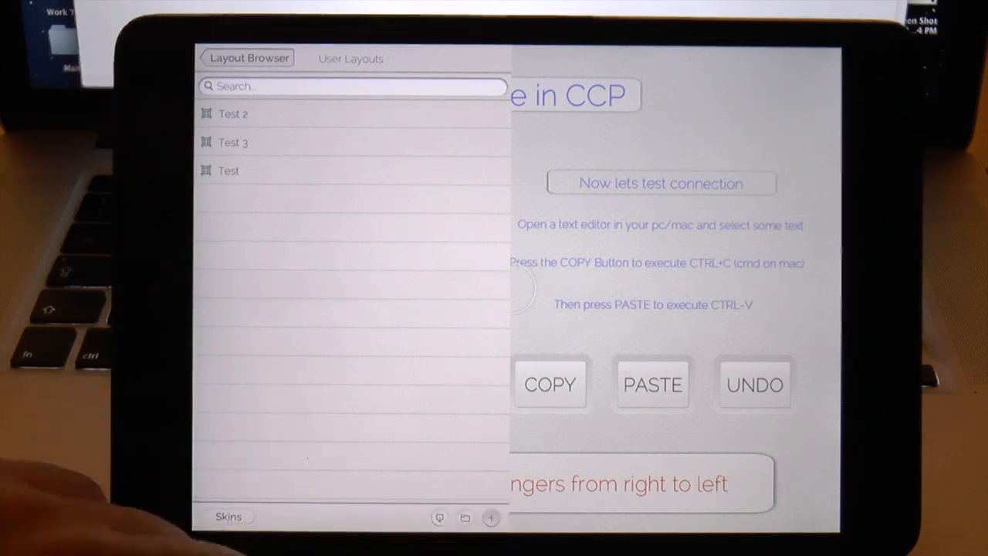
pyautogui.write('est')
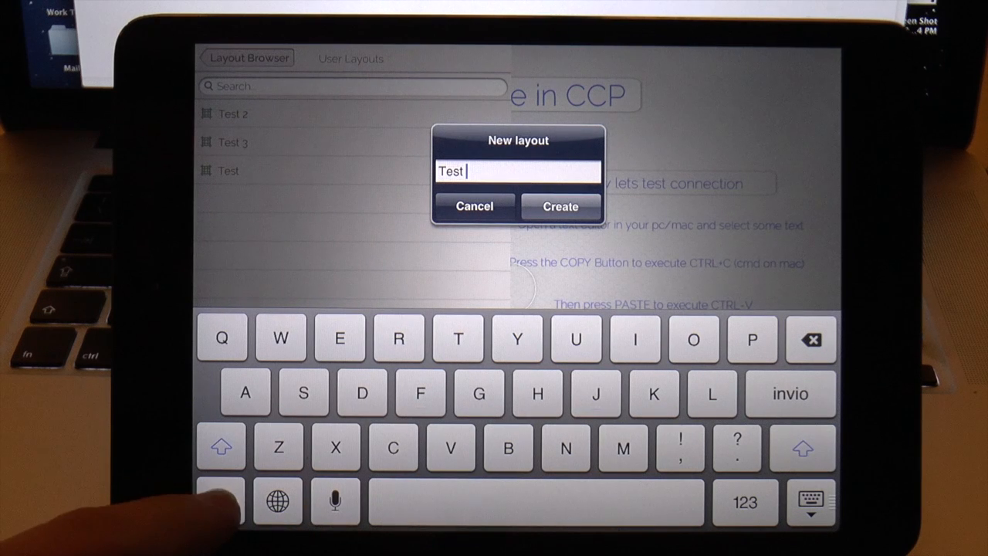
pyautogui.write('4')
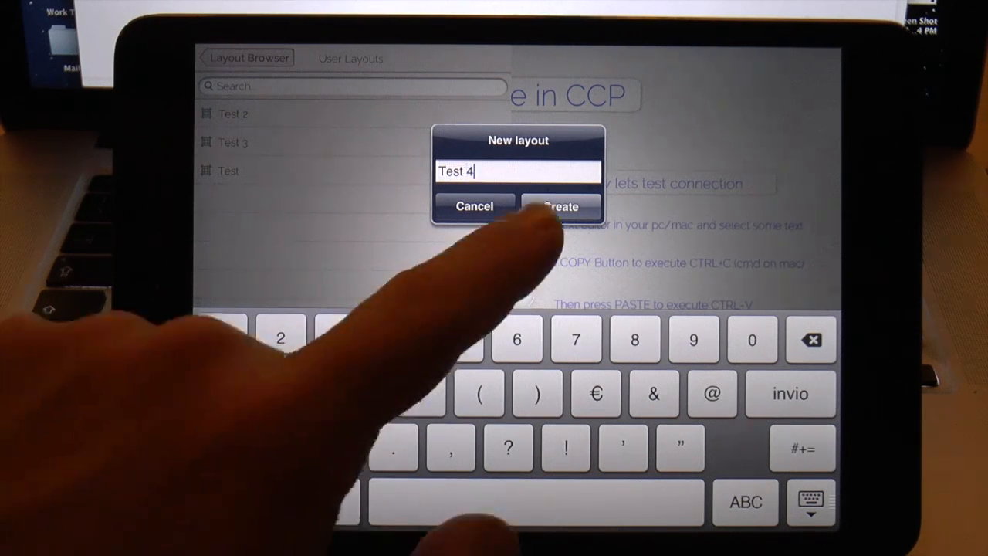
pyautogui.click(562, 205)
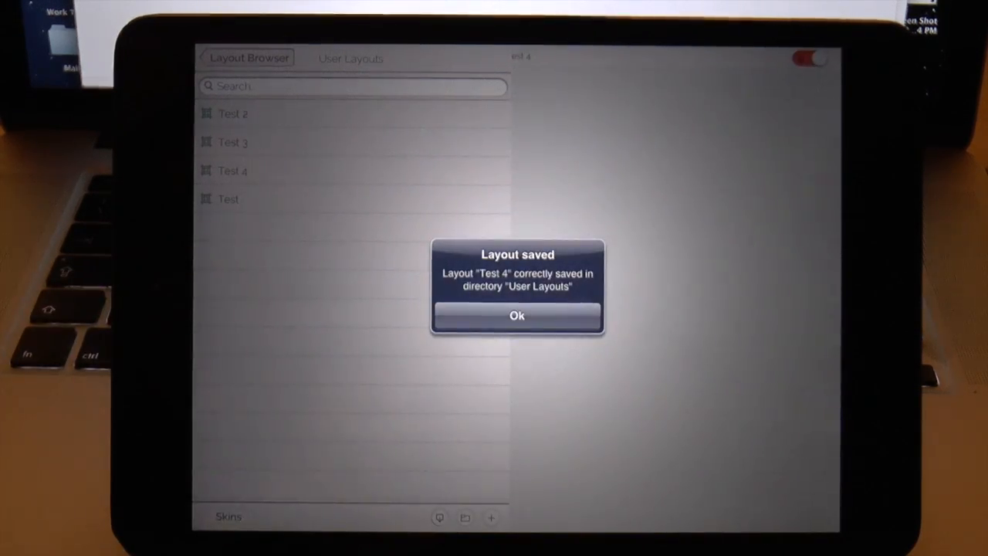
# Dismiss the saved notice and switch the blank Test 4 layout into edit mode
pyautogui.click(516, 315)
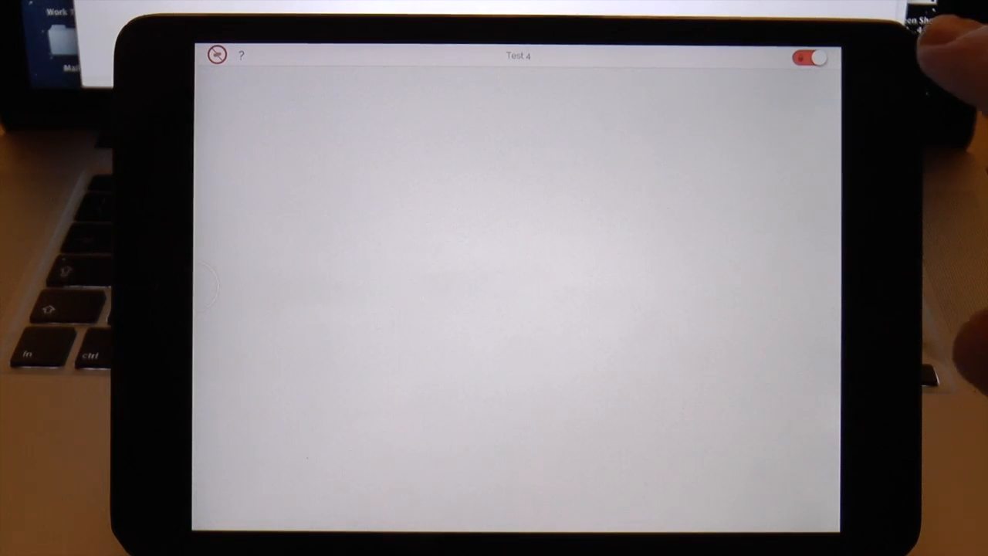
pyautogui.click(775, 59)
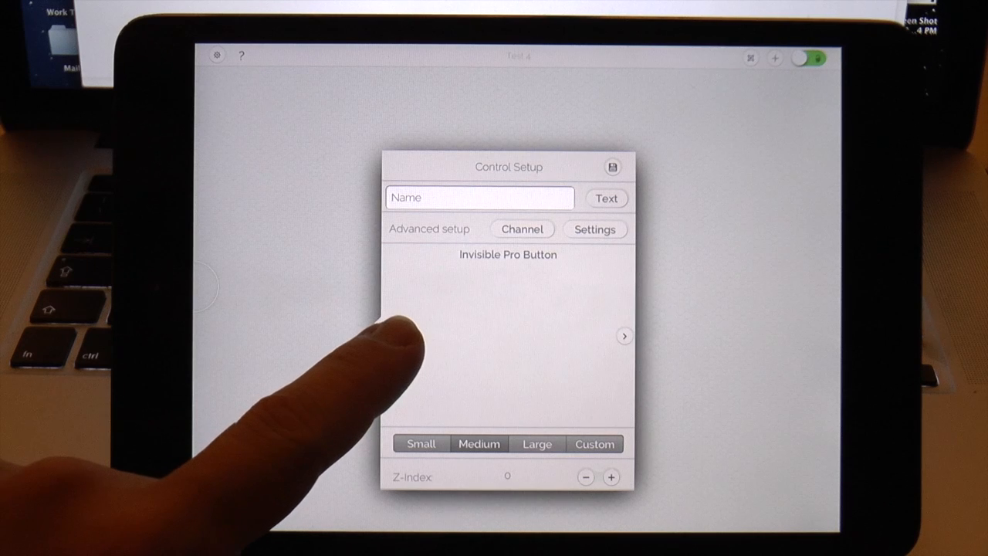
# Make the control a Round Button Green named 'Copy' and choose its shortcut modifier key
pyautogui.click(624, 337)
pyautogui.write('Copy')
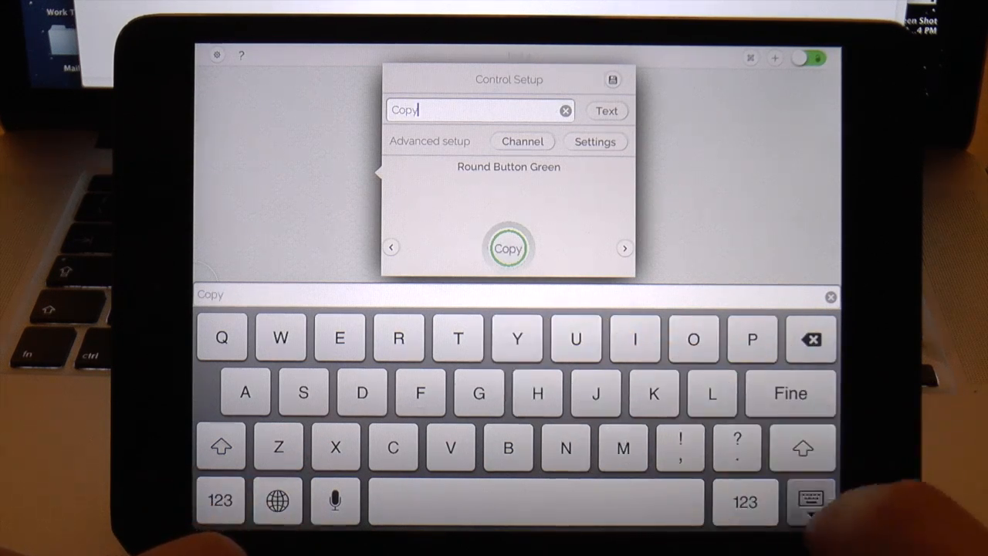
pyautogui.click(809, 501)
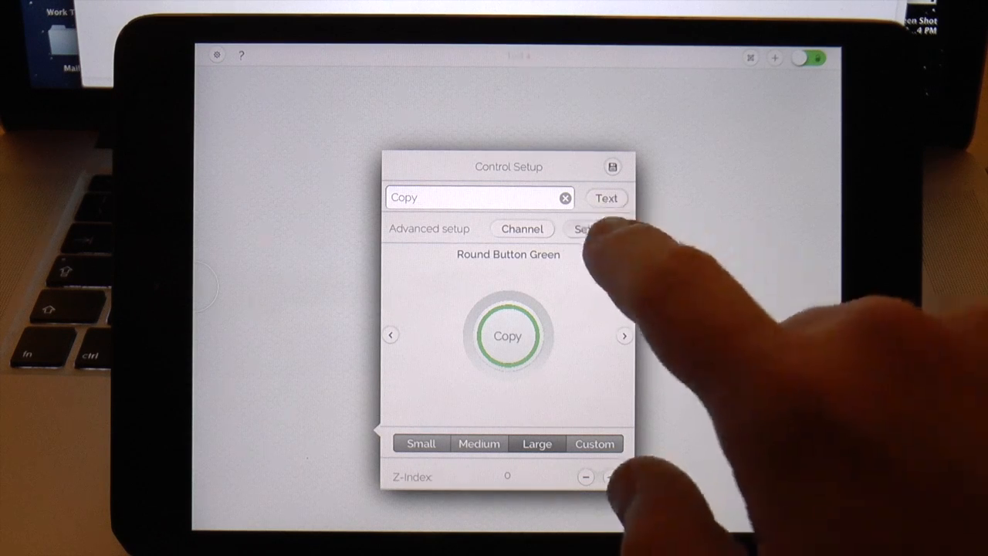
pyautogui.click(589, 228)
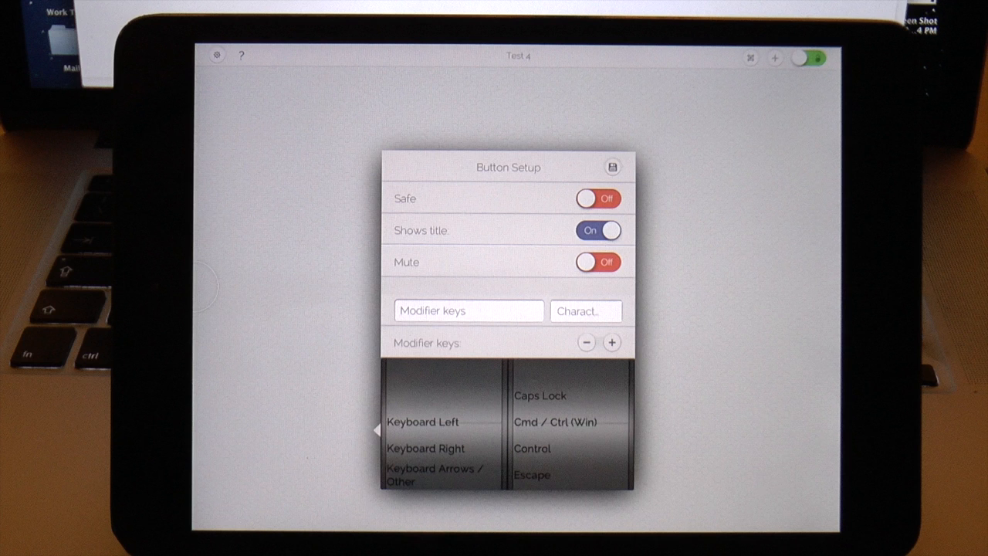
pyautogui.click(556, 423)
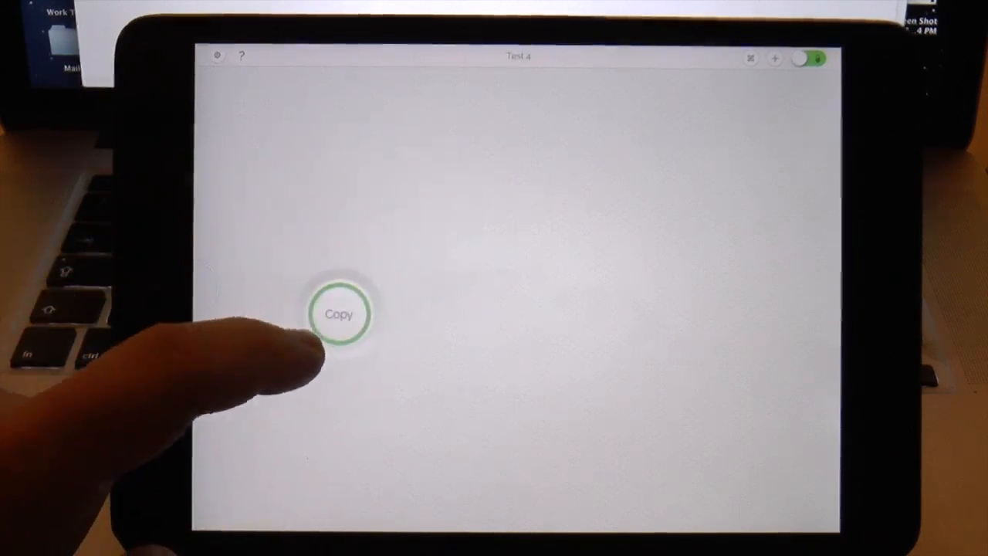
# Enlarge the Copy button and raise its label font size in the Text settings
pyautogui.click(339, 314)
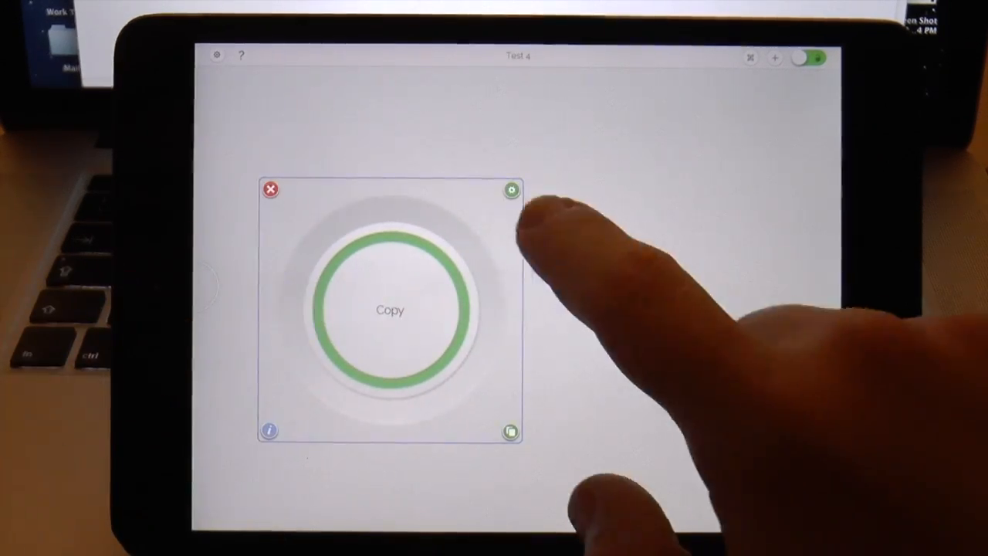
pyautogui.click(511, 188)
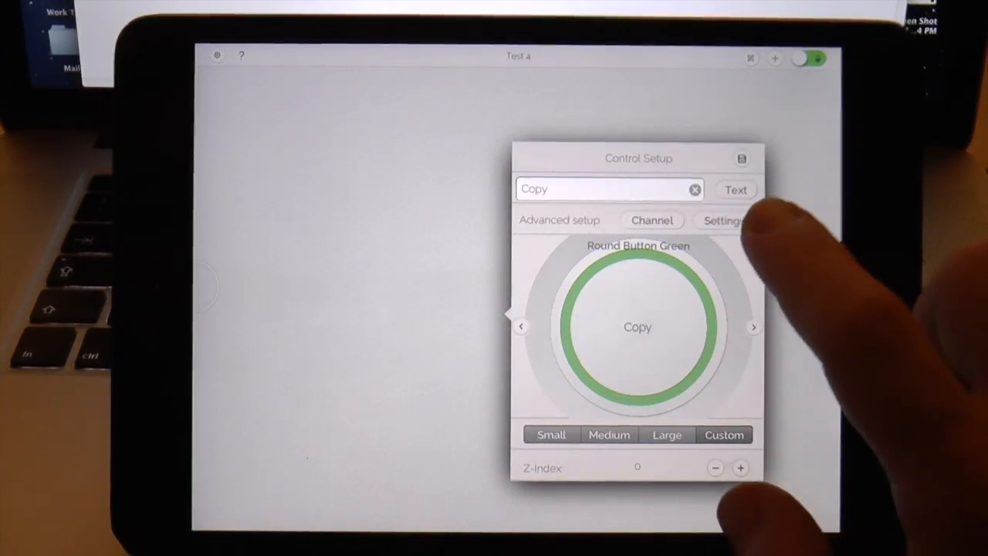
pyautogui.click(735, 190)
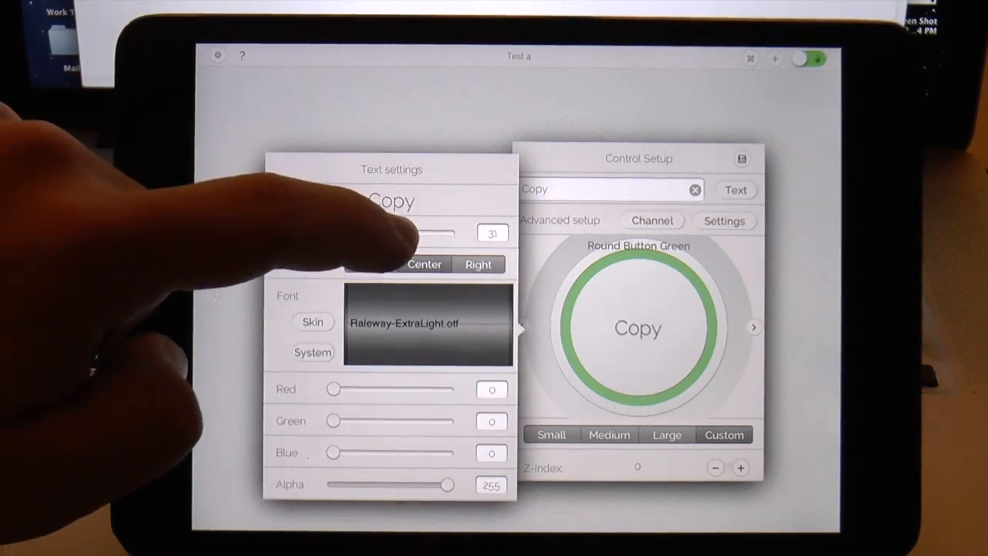
pyautogui.moveTo(447, 232); pyautogui.dragTo(404, 231)
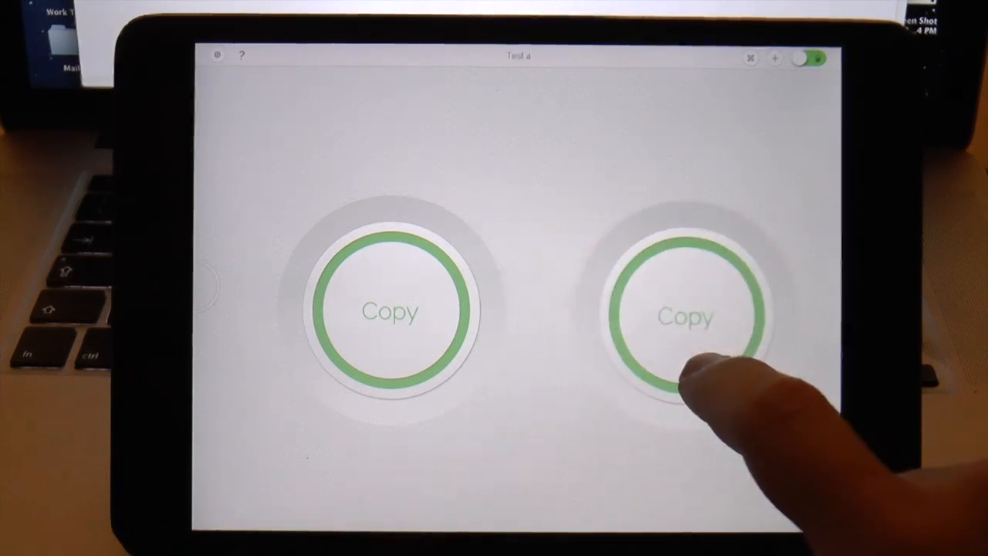
# Turn the duplicated button into a red 'Paste' button with its own shortcut key and save it
pyautogui.click(686, 316)
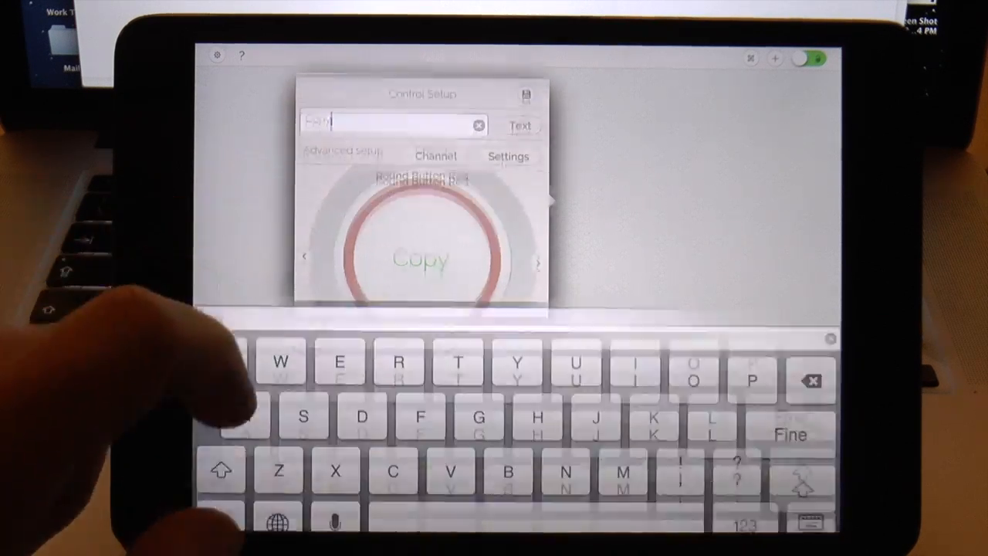
pyautogui.write('P')
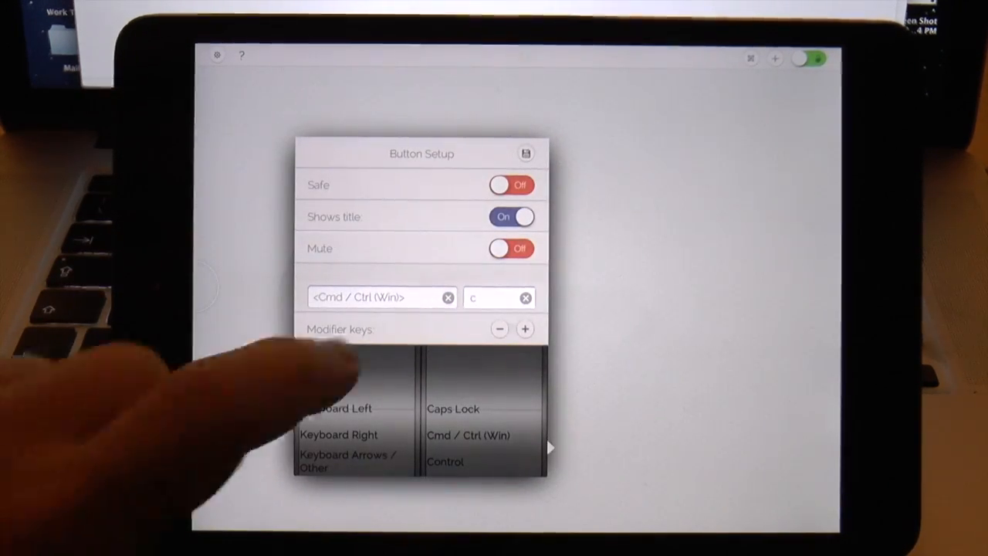
pyautogui.click(498, 296)
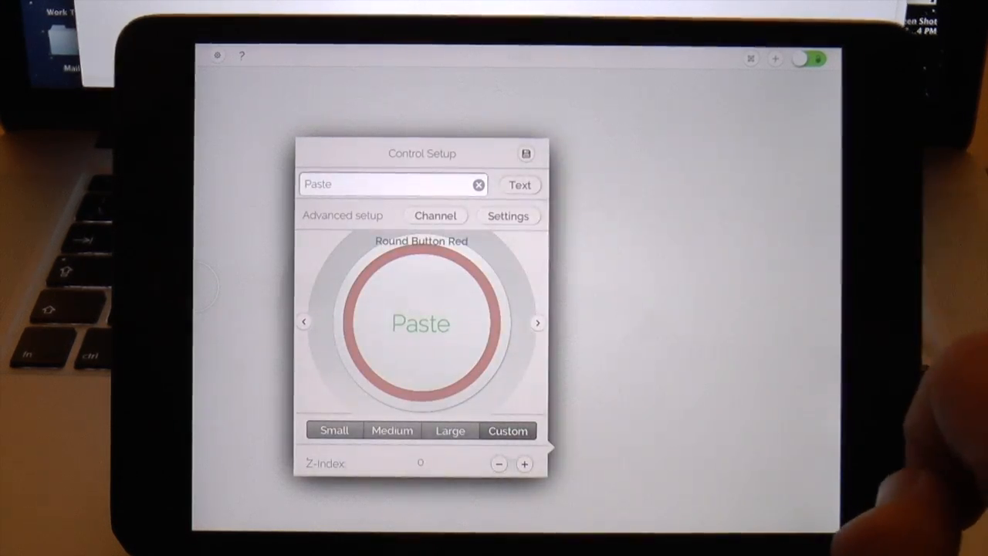
pyautogui.click(519, 185)
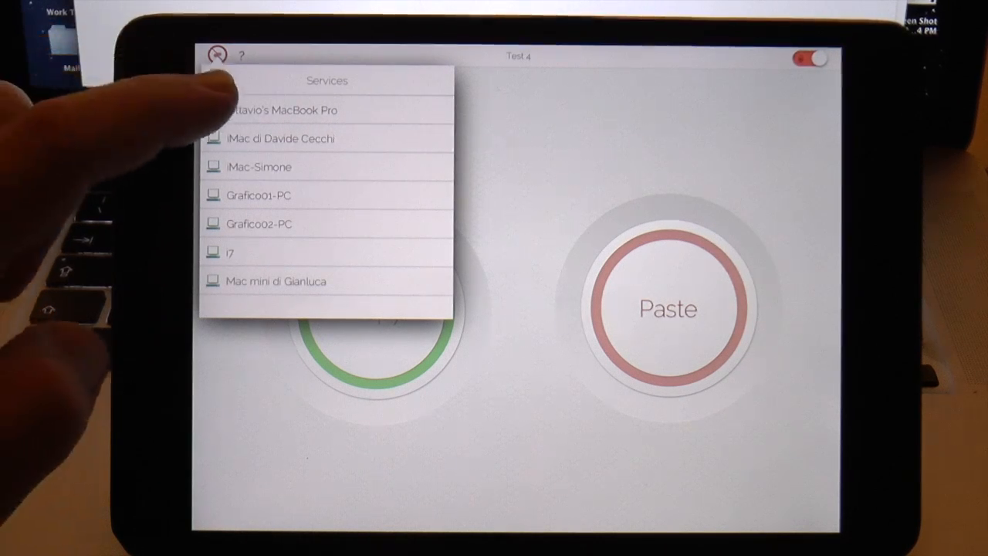
# Request a connection from the layout to the MacBook Pro
pyautogui.click(281, 110)
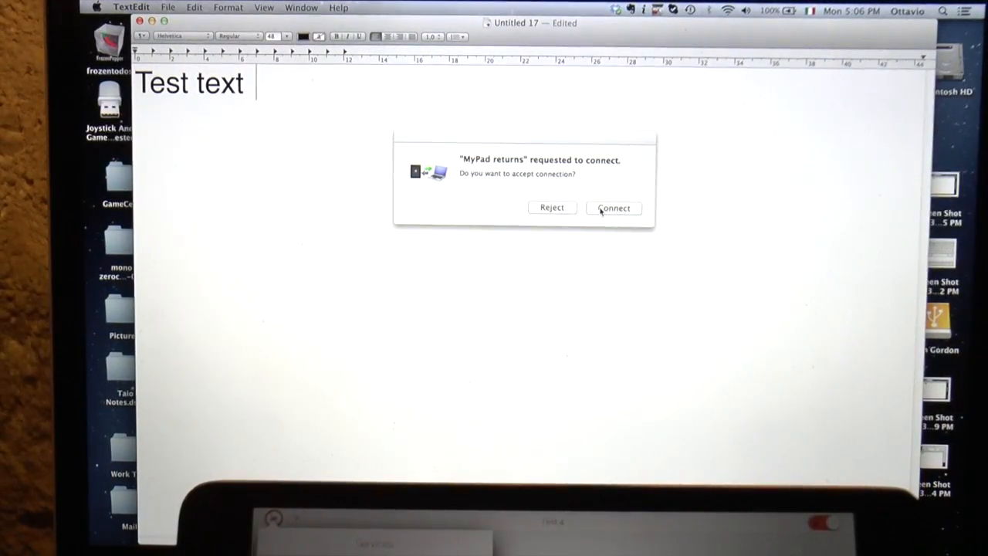
# Accept the connection on the Mac and select 'Test text' in TextEdit
pyautogui.click(615, 207)
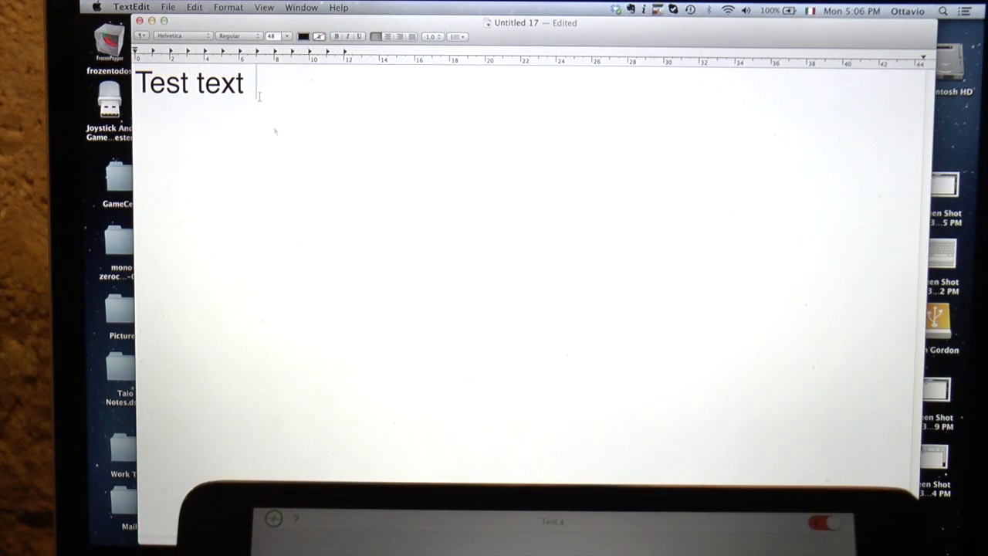
pyautogui.doubleClick(188, 83)
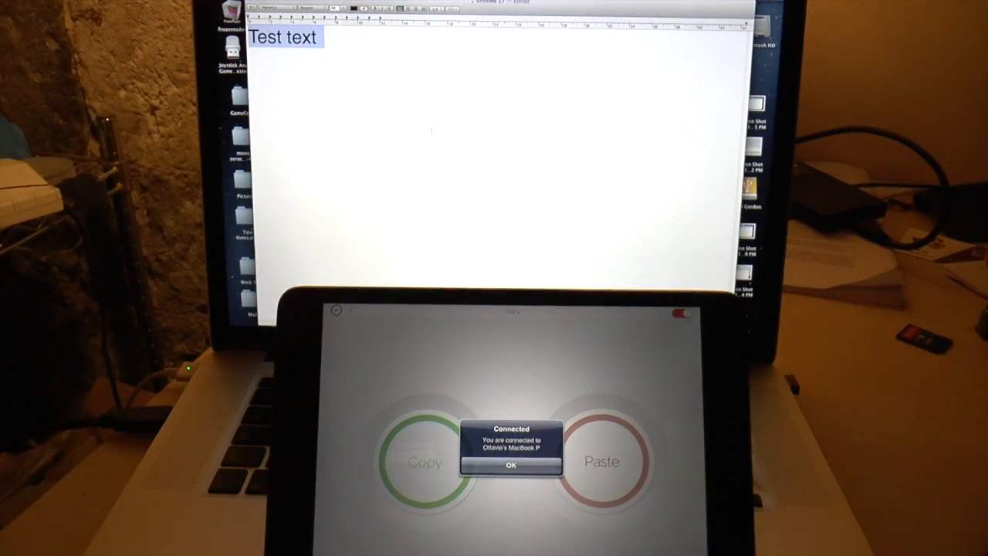
pyautogui.click(511, 466)
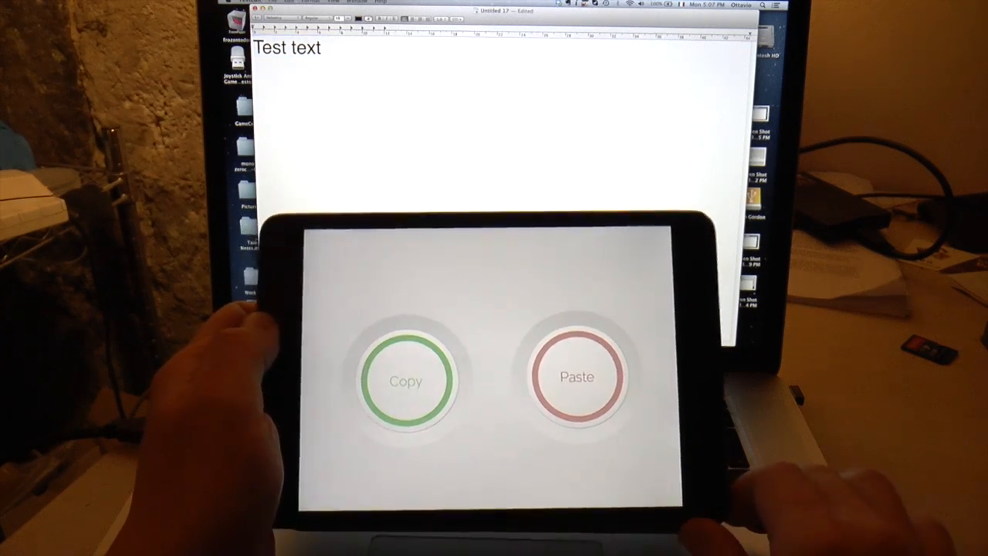
# Copy the selection with the Copy button and paste it three times with Paste
pyautogui.click(577, 376)
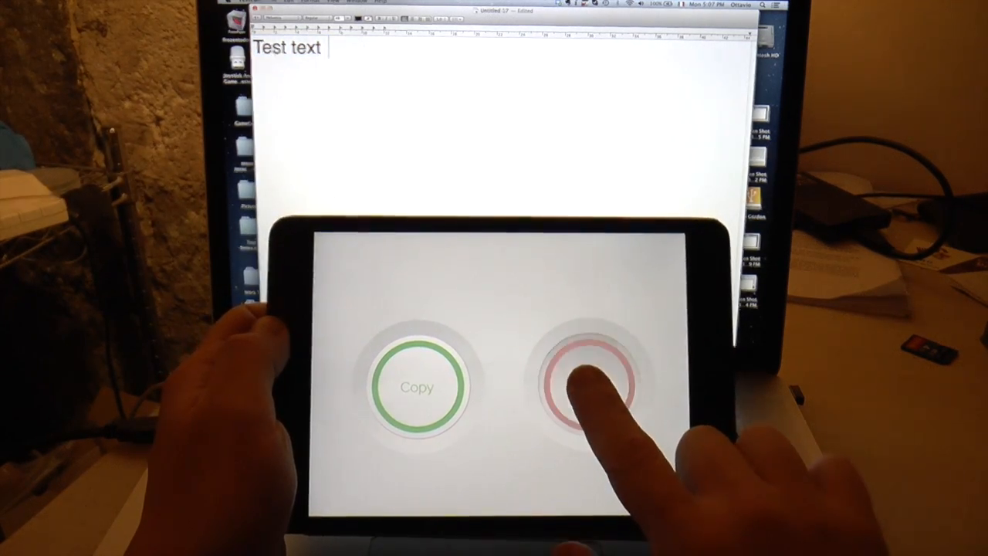
pyautogui.click(590, 386)
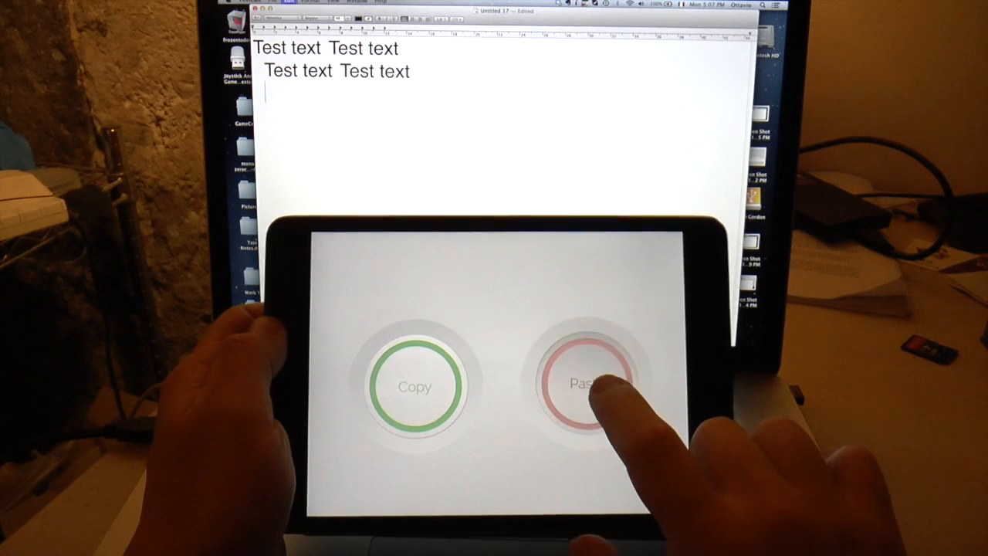
pyautogui.click(590, 386)
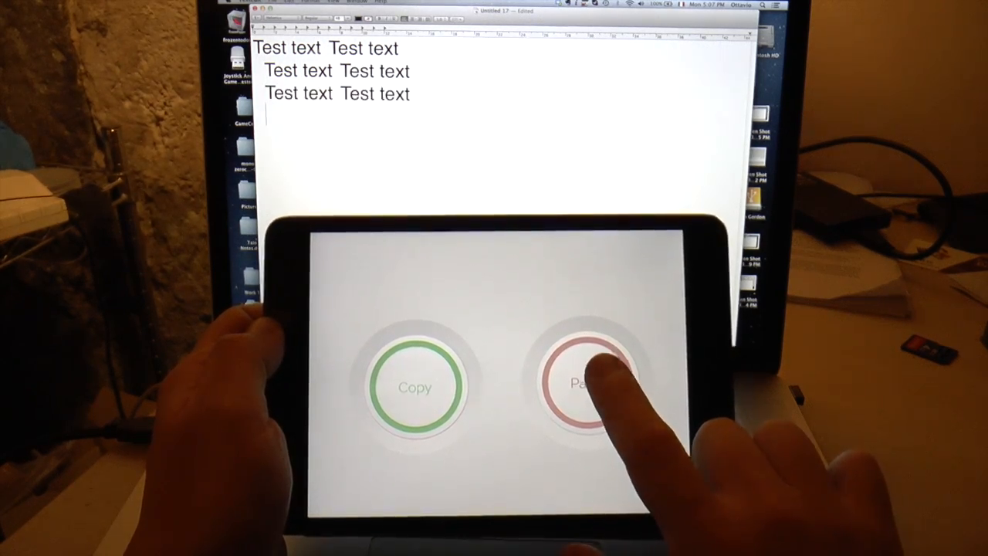
pyautogui.click(594, 386)
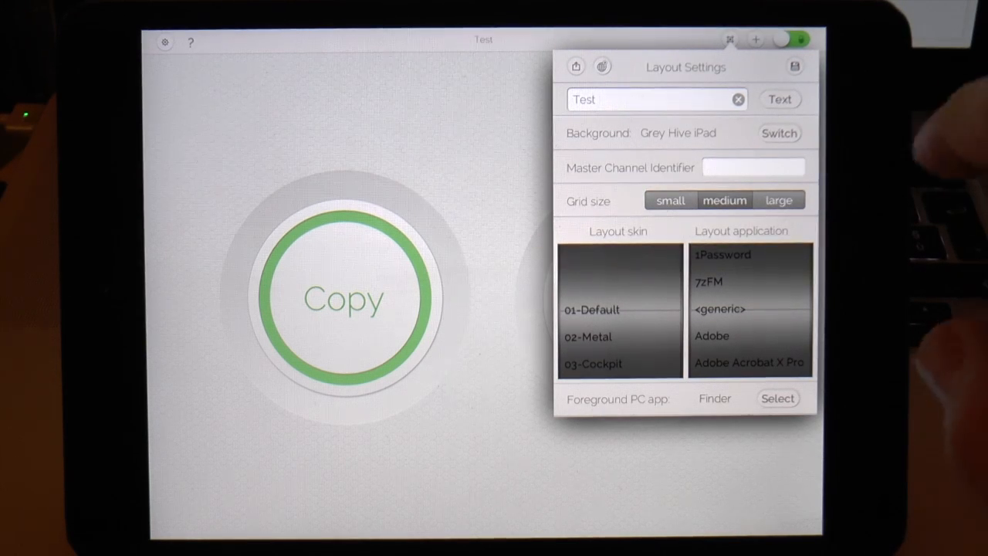
# Save the Test layout from Layout Settings and dismiss the saved alert
pyautogui.click(796, 67)
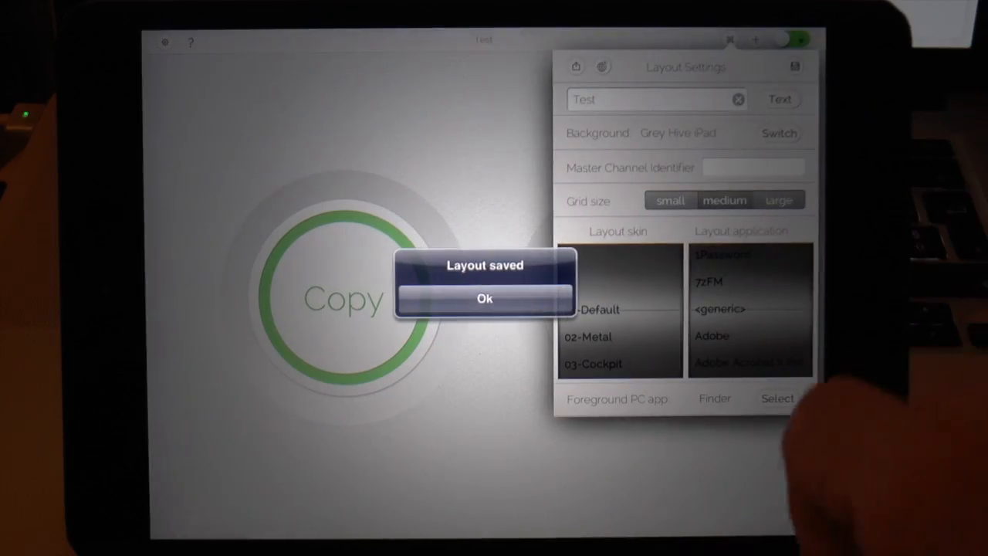
pyautogui.click(485, 300)
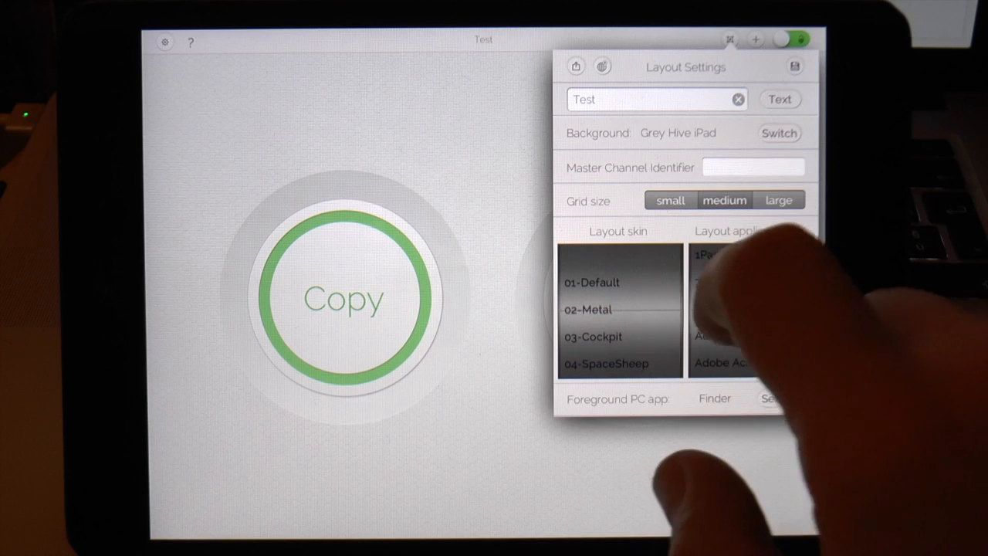
# Apply the 02-Metal skin and switch the background to Wood
pyautogui.click(778, 132)
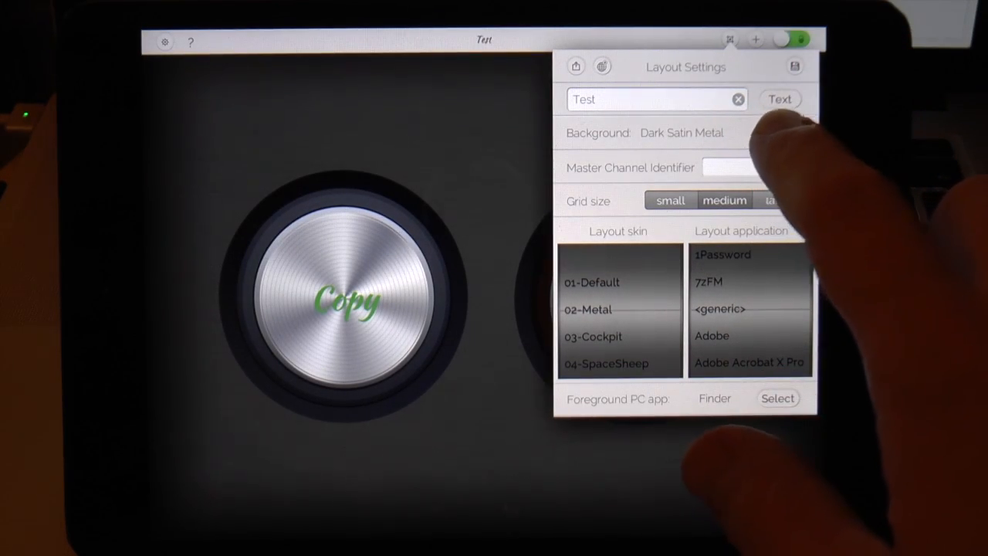
pyautogui.click(780, 133)
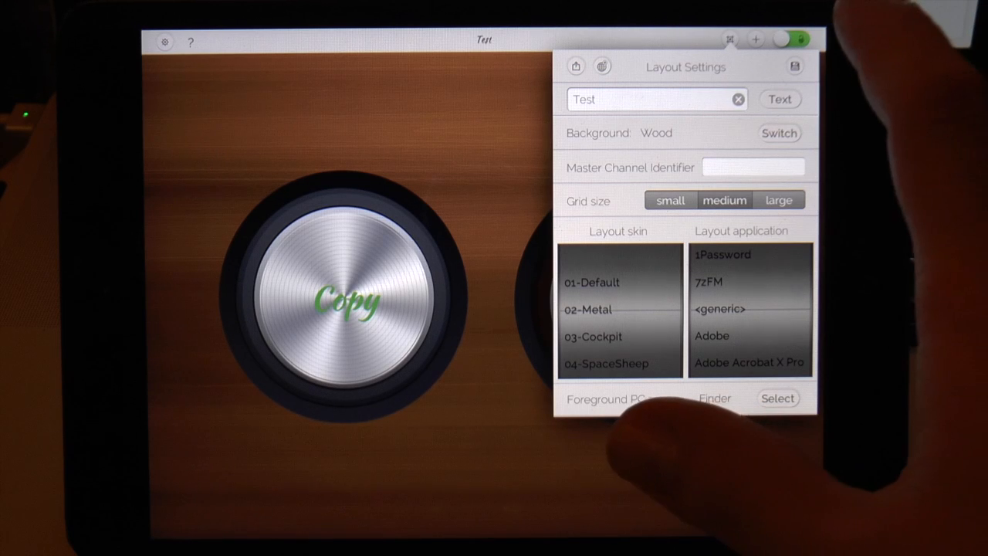